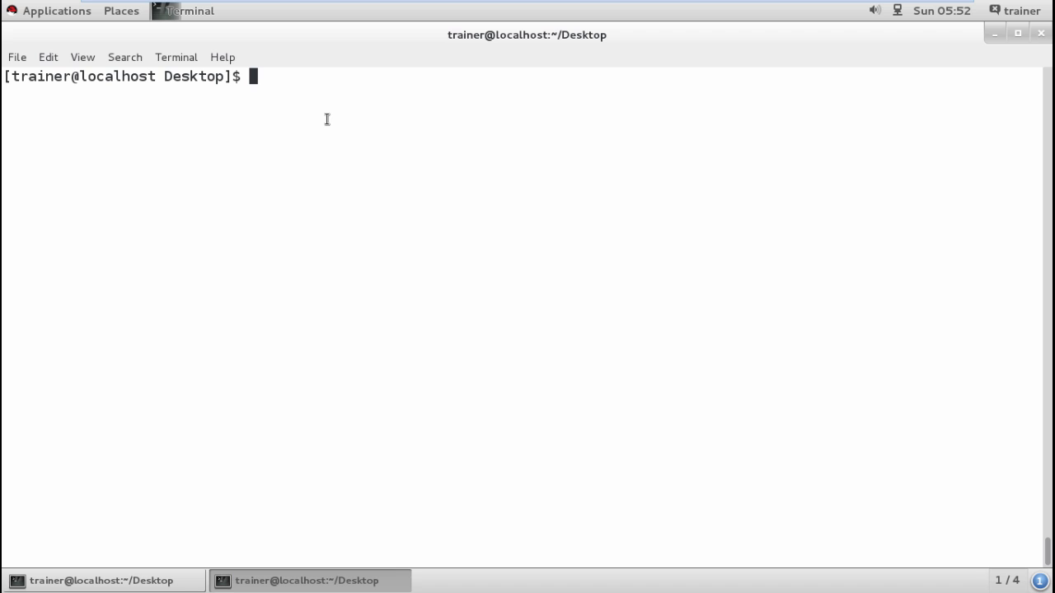
- List the Desktop in long format, showing setuid file1 (-rwsrw-r--) and folder1
{"action": "type", "text": "ls"}
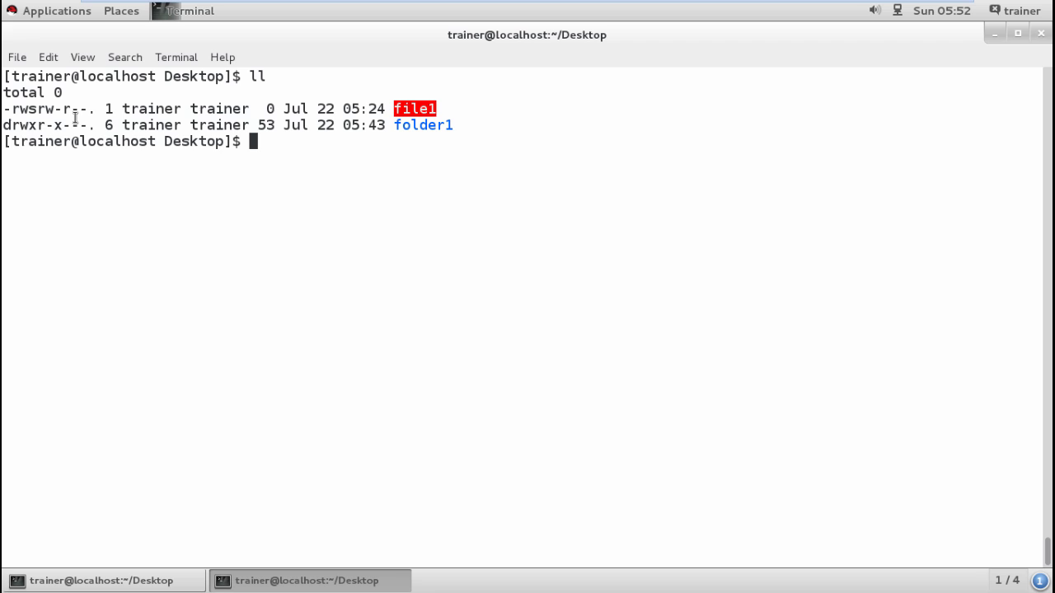
{"action": "key", "text": "Return"}
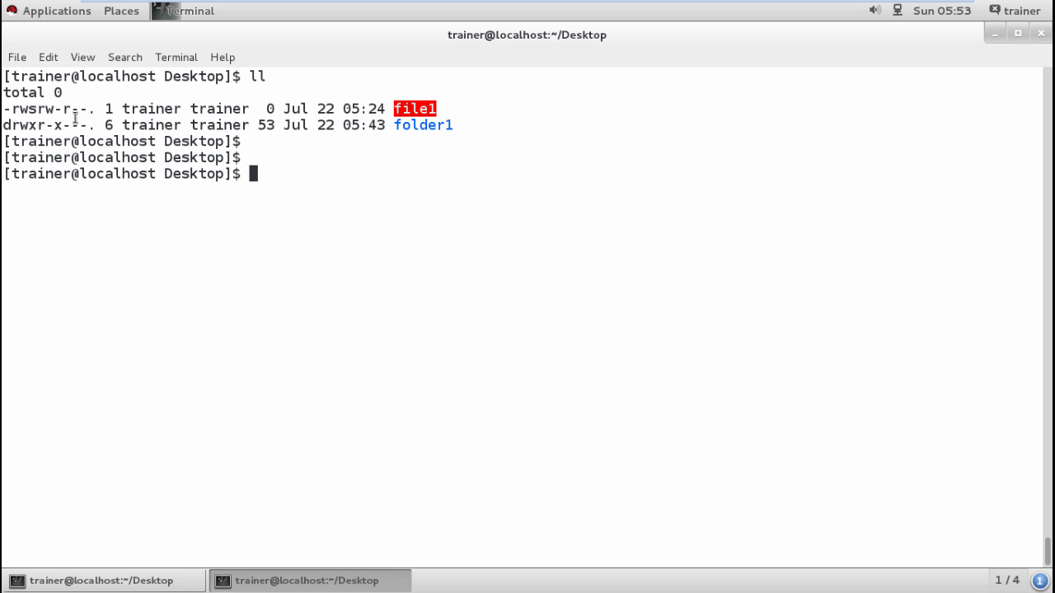
- Create an empty file2 with touch and confirm ll lists it as -rw-rw-r--
{"action": "type", "text": "touch file"}
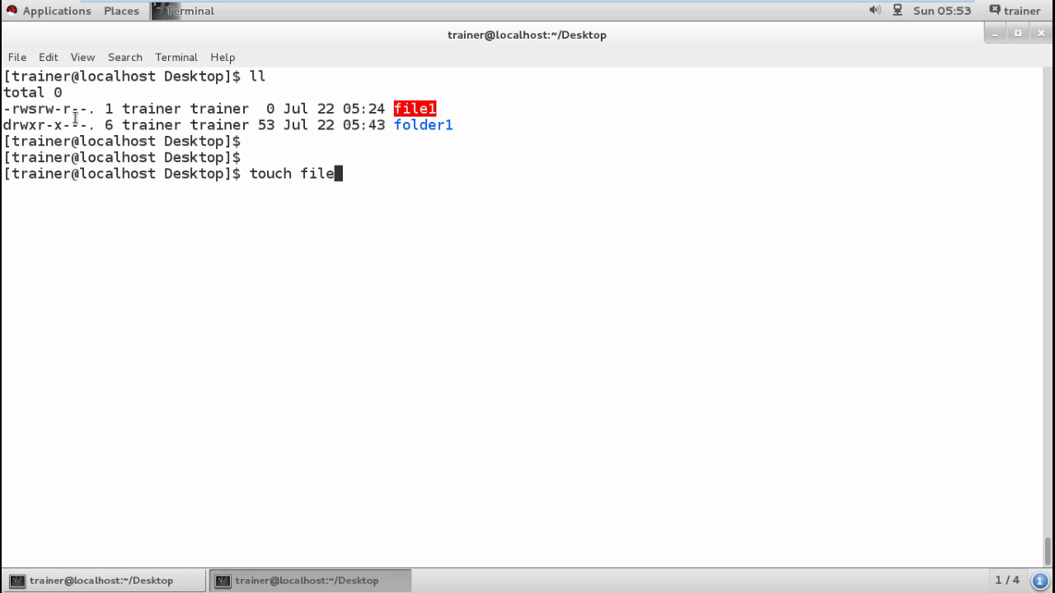
{"action": "key", "text": "Return"}
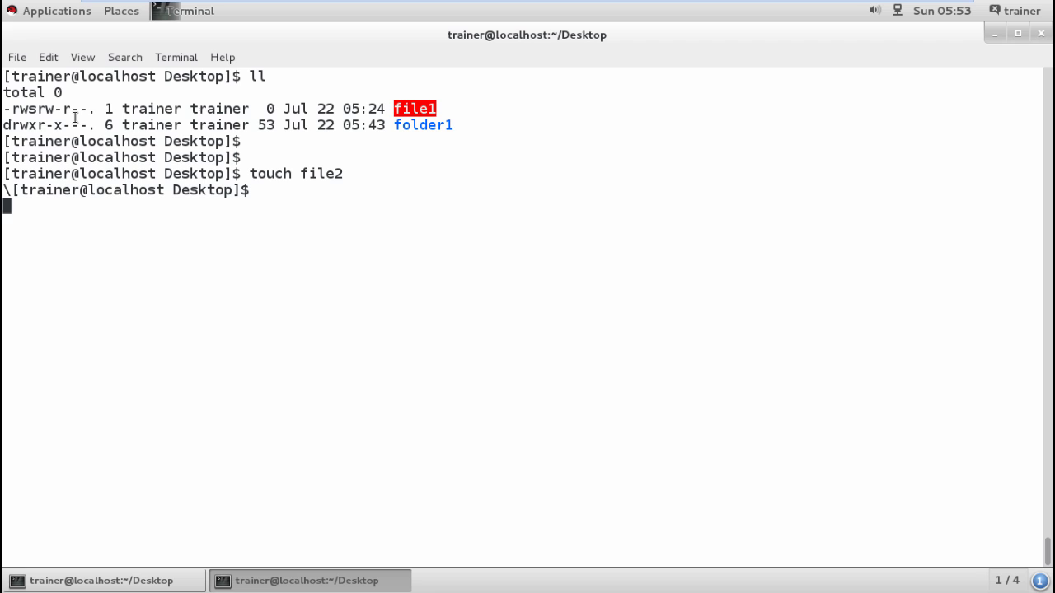
{"action": "type", "text": "ll"}
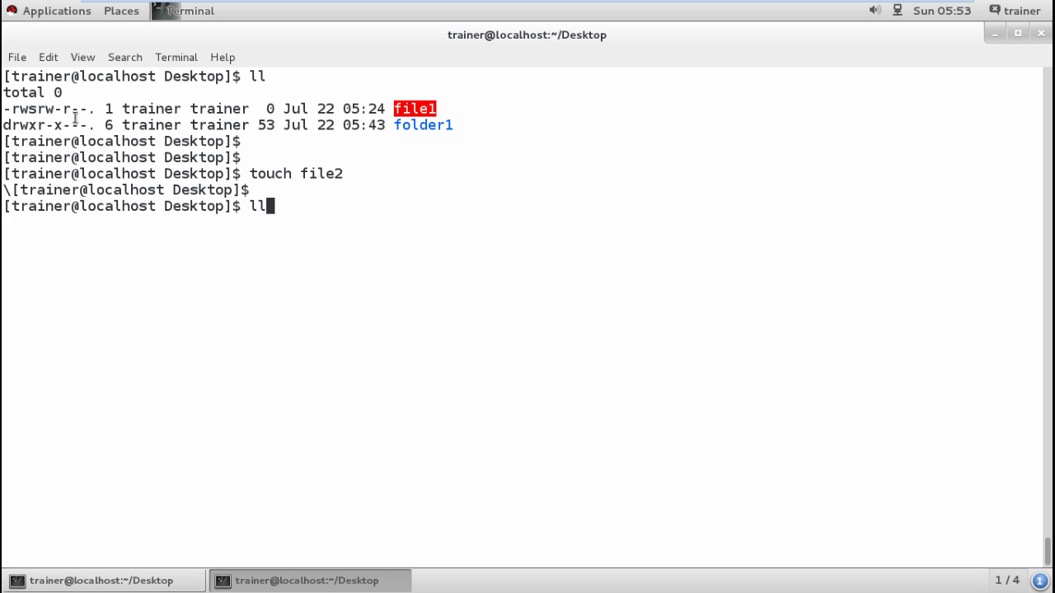
{"action": "key", "text": "Return"}
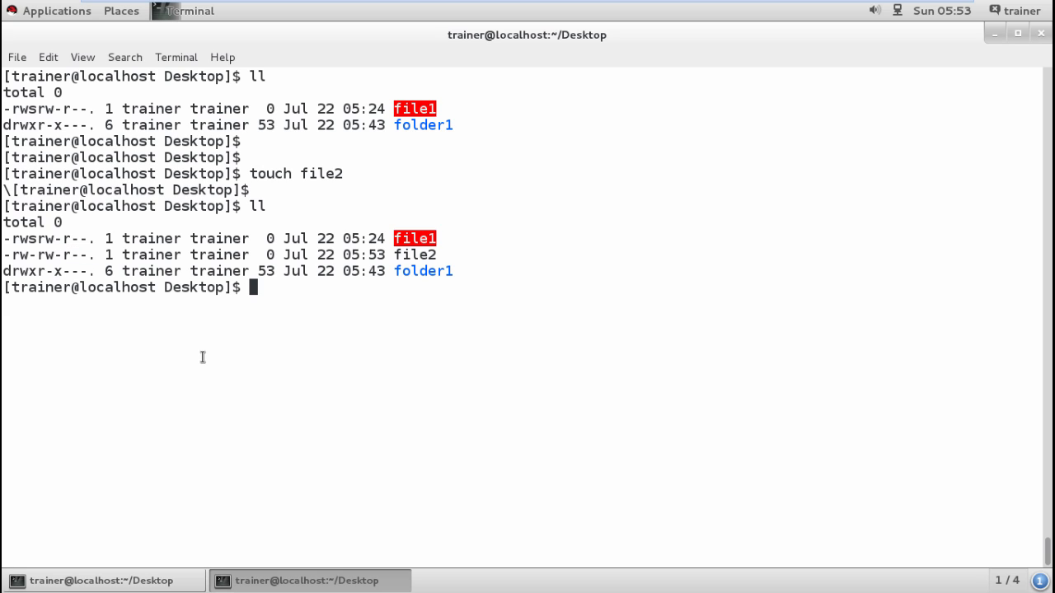
{"action": "key", "text": "Return"}
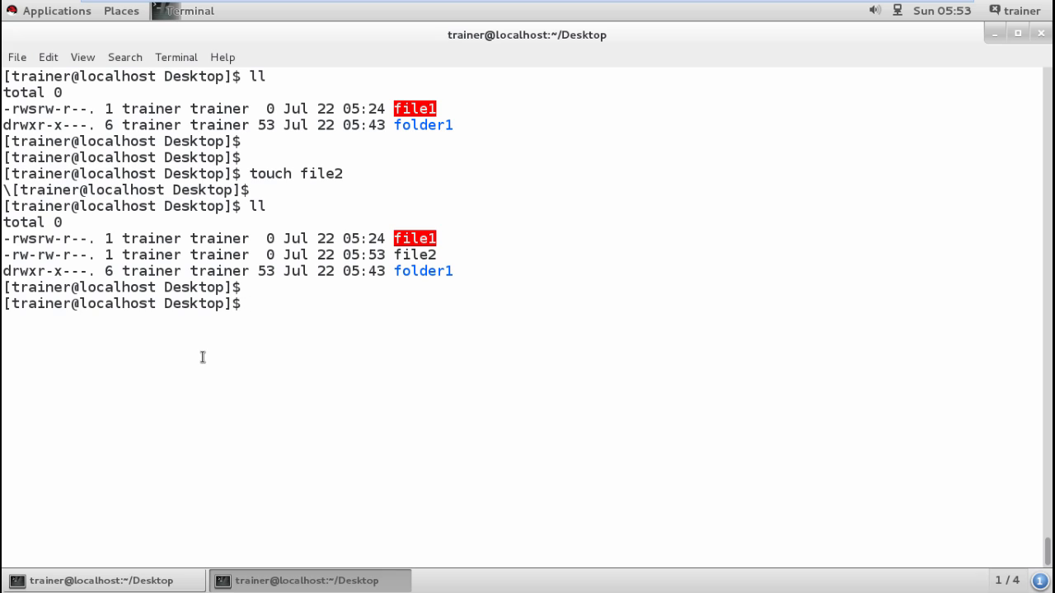
- Add the SUID bit to file2 with chmod u+s, then verify it shows -rwSrw-r--
{"action": "type", "text": "chm"}
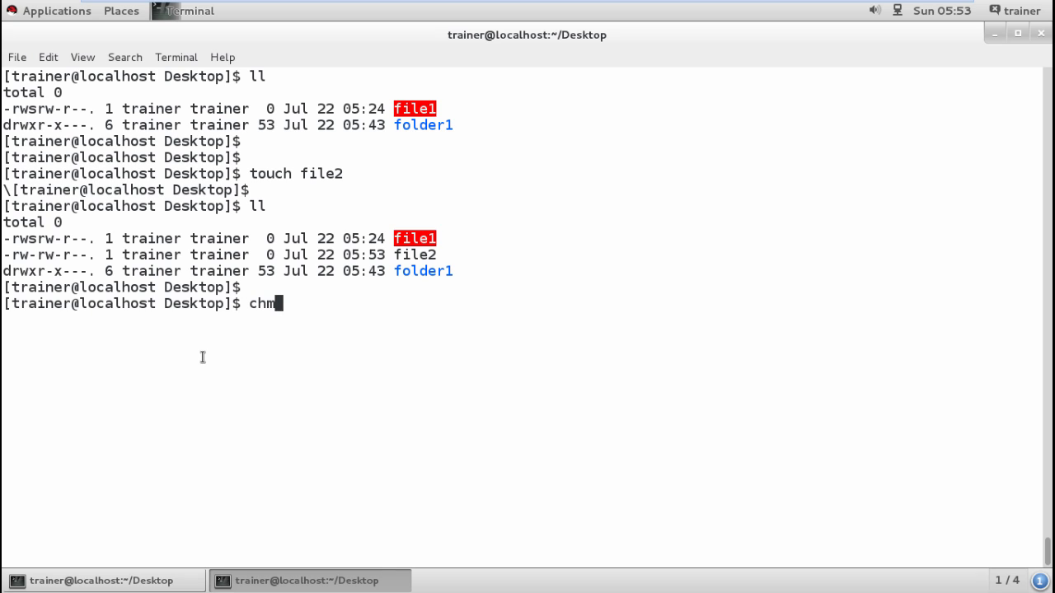
{"action": "type", "text": "od u"}
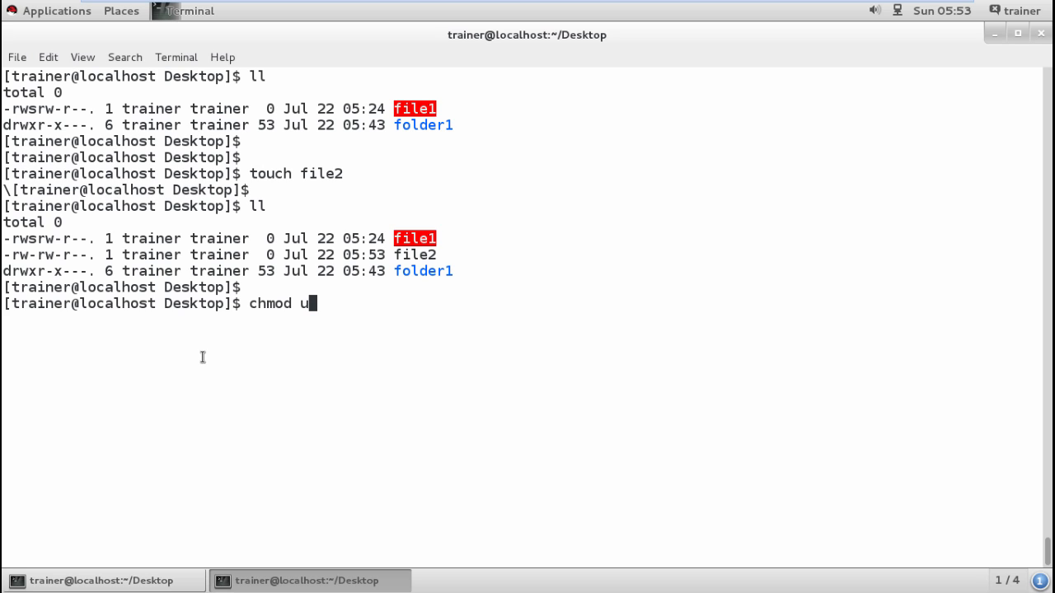
{"action": "type", "text": "+"}
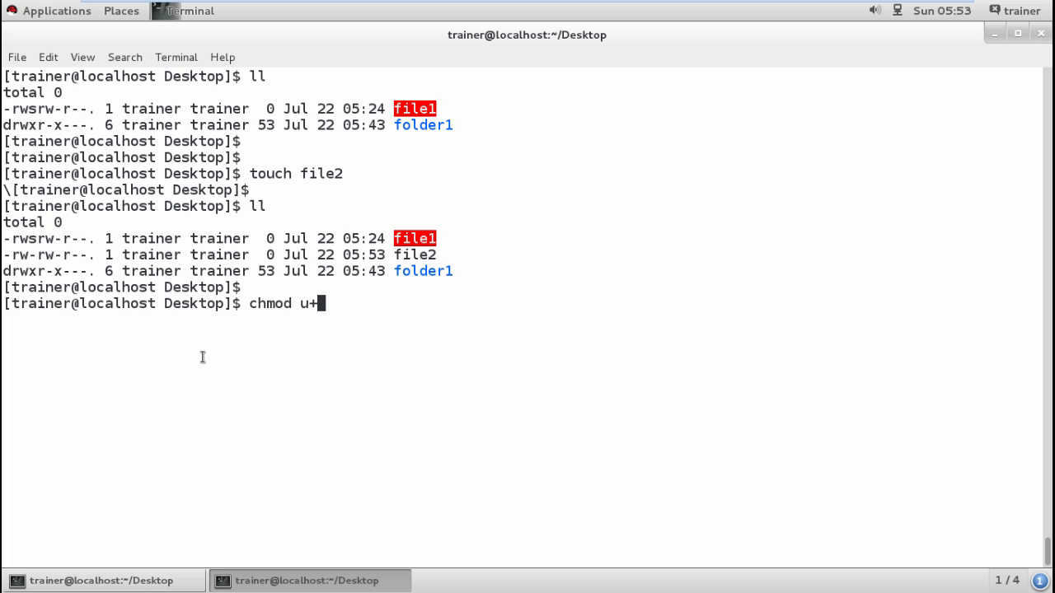
{"action": "type", "text": "s"}
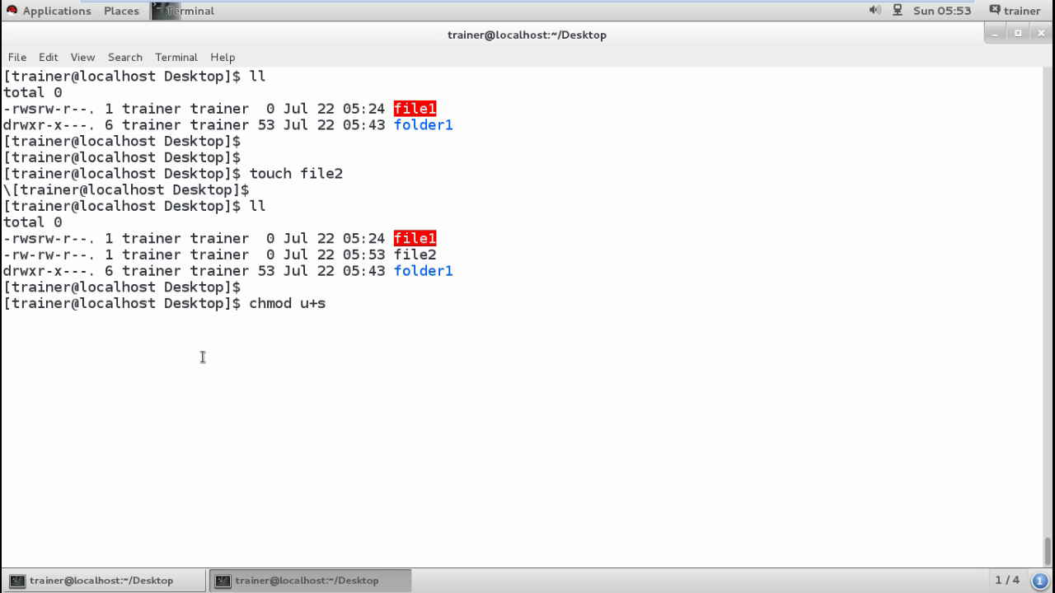
{"action": "type", "text": "file"}
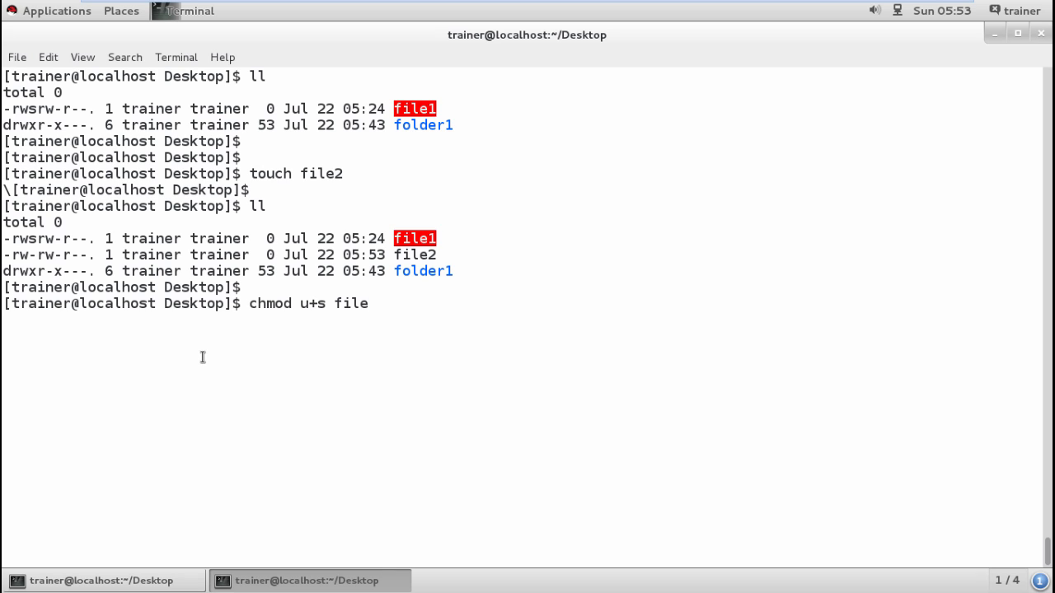
{"action": "key", "text": "Return"}
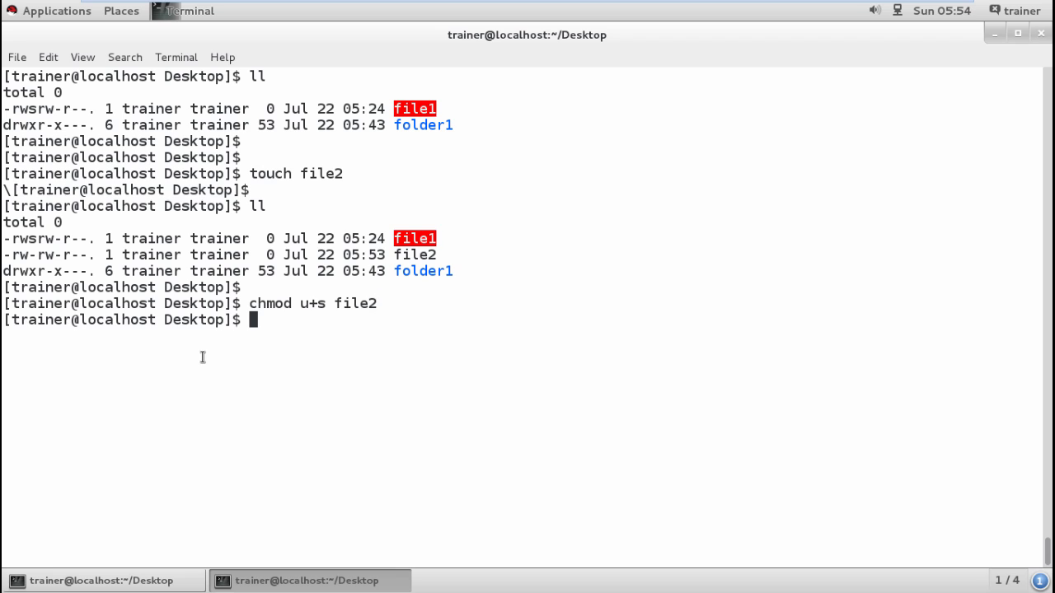
{"action": "key", "text": "Return"}
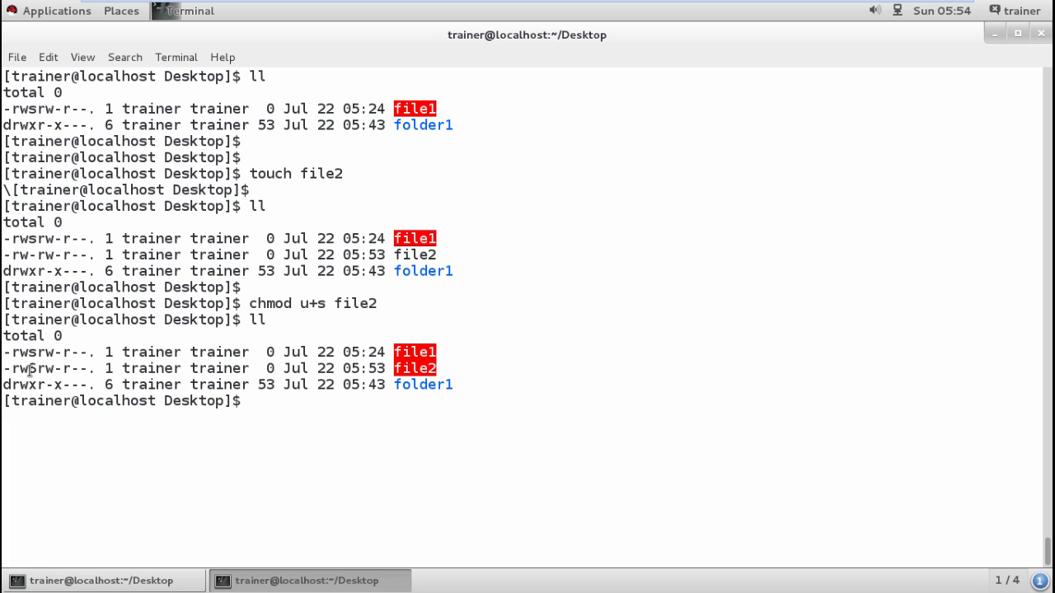
{"action": "mouse_move", "coordinate": [315, 444]}
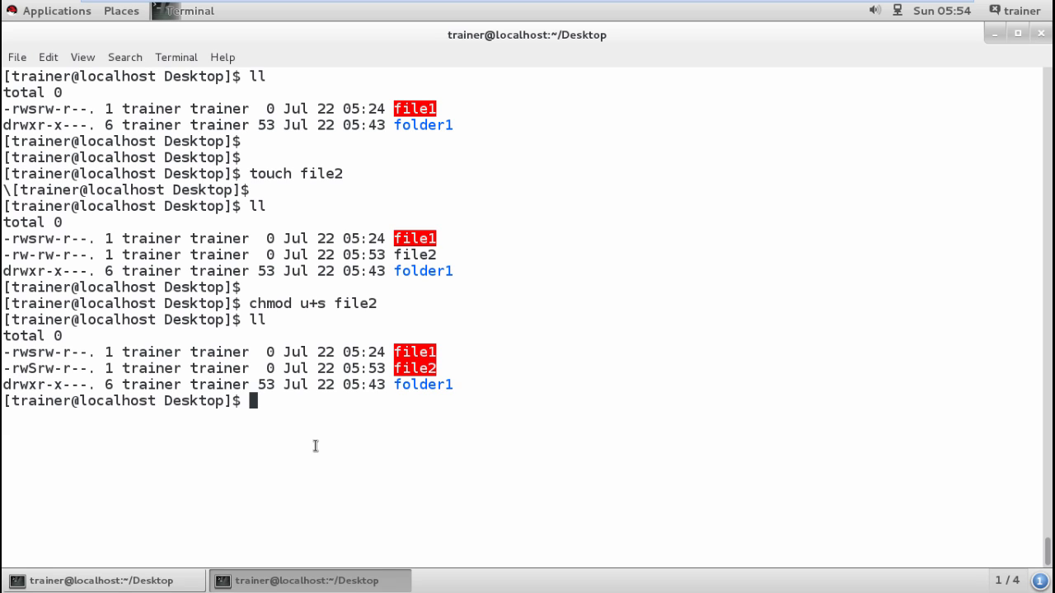
- Add the SGID bit to file2 with chmod g+s, then verify it shows -rwSrwSr--
{"action": "key", "text": "Return"}
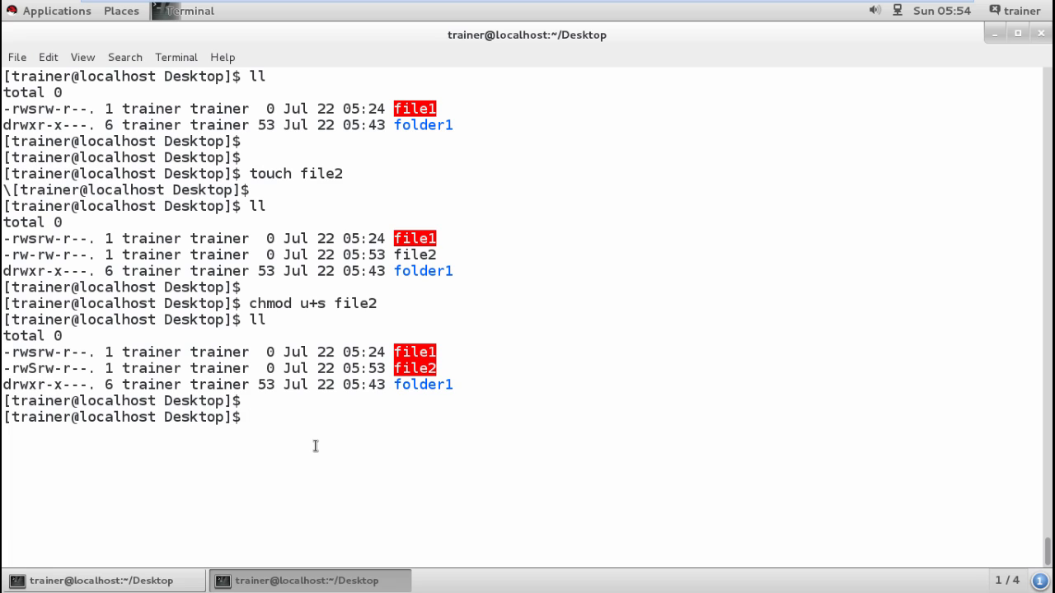
{"action": "type", "text": "chmod"}
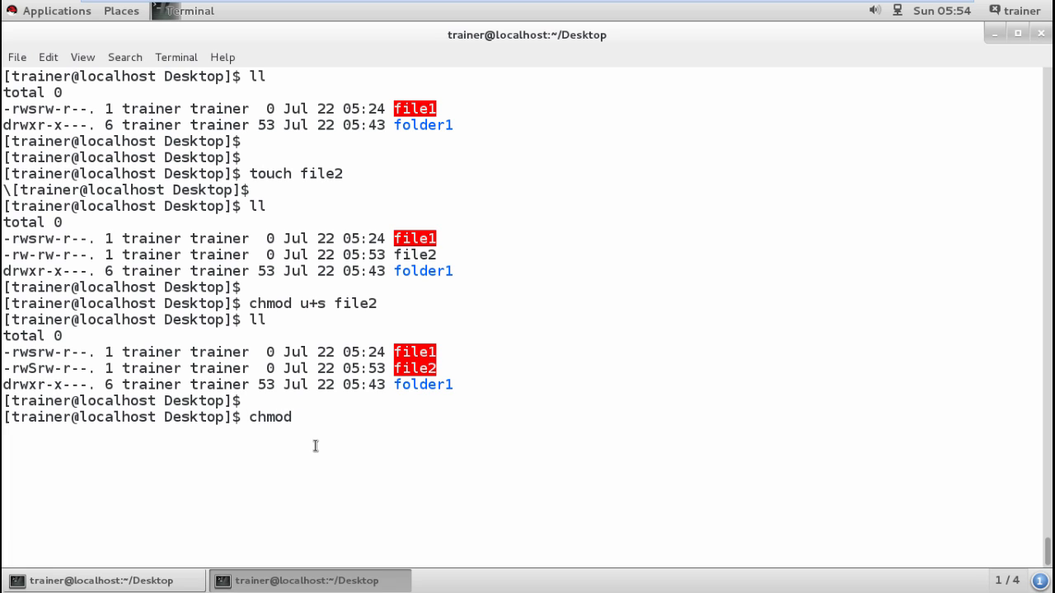
{"action": "type", "text": "g"}
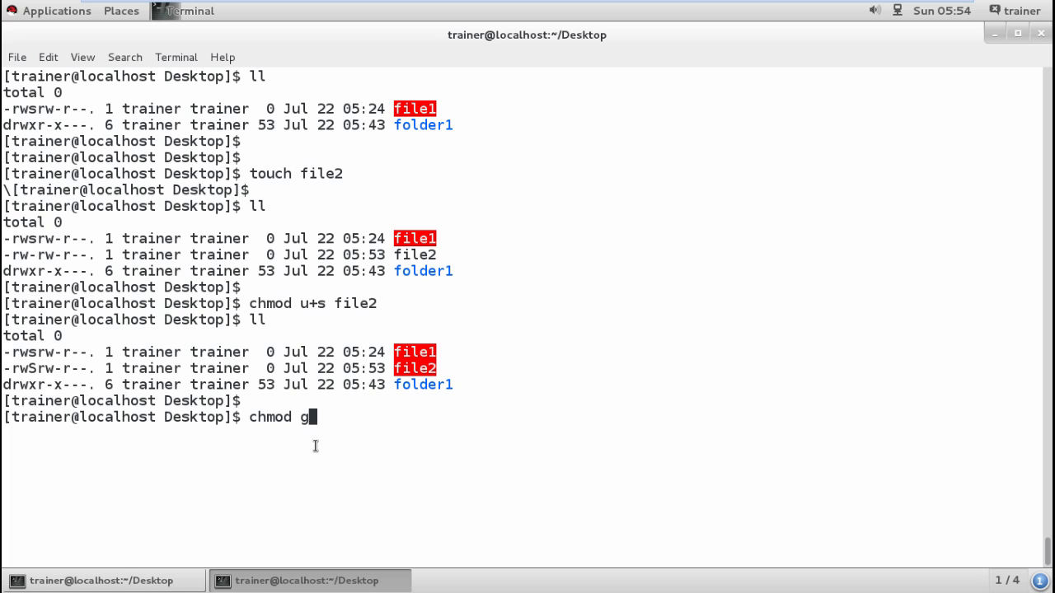
{"action": "type", "text": "+s"}
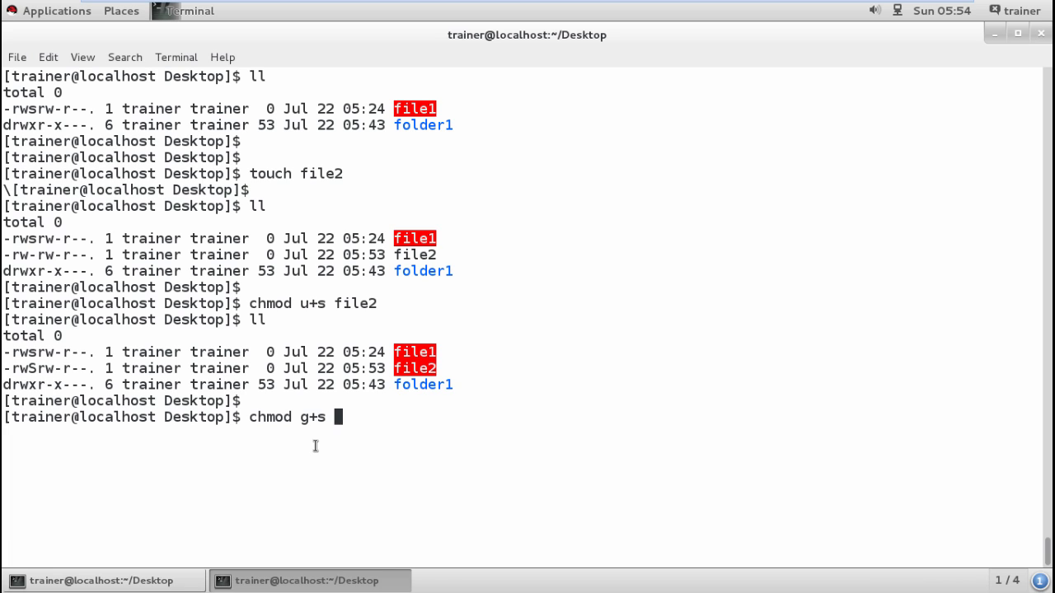
{"action": "type", "text": "file2"}
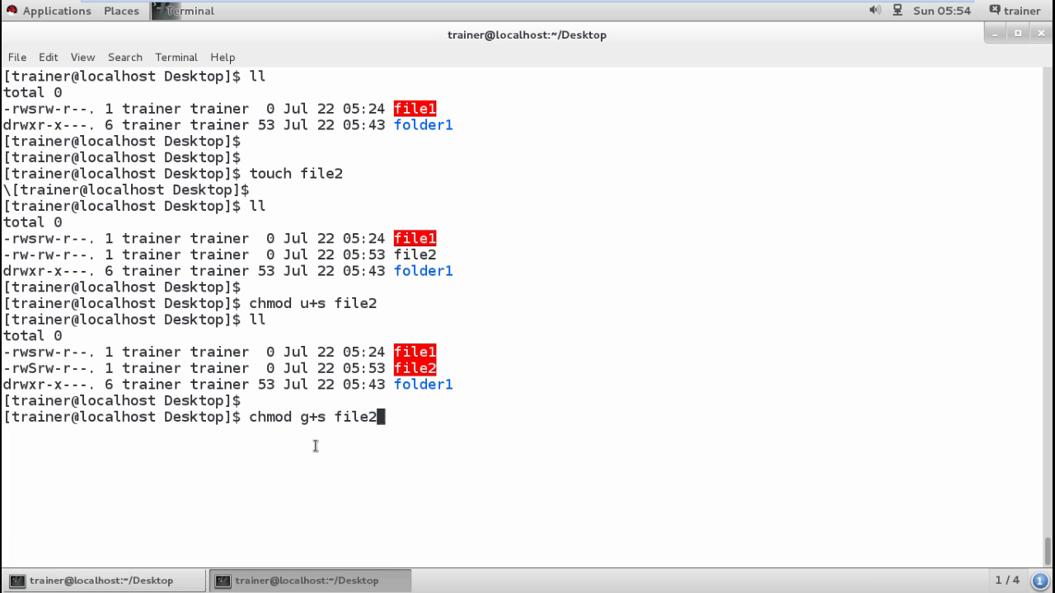
{"action": "key", "text": "Return"}
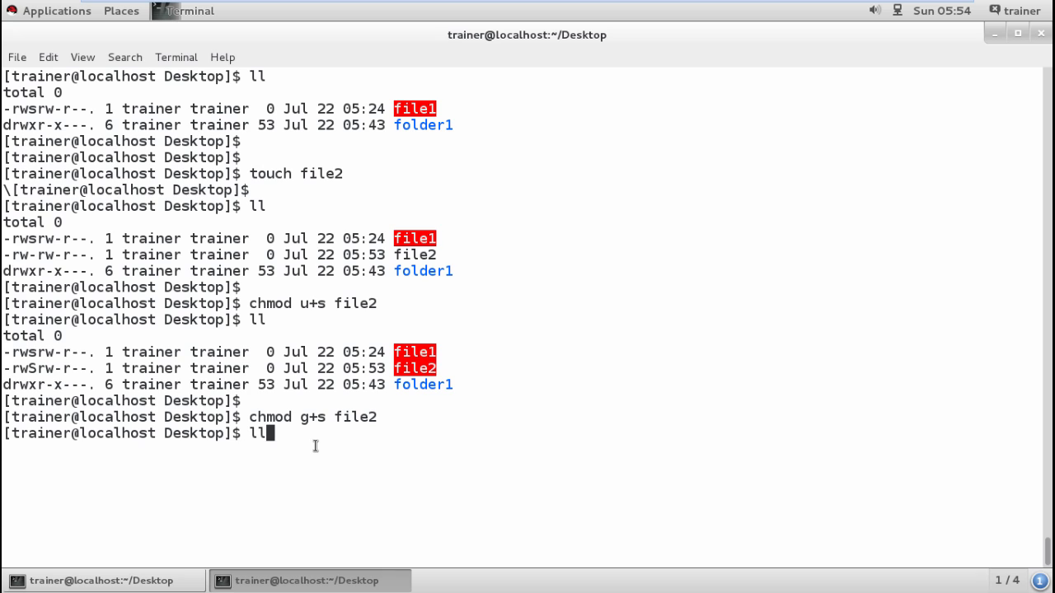
{"action": "key", "text": "Return"}
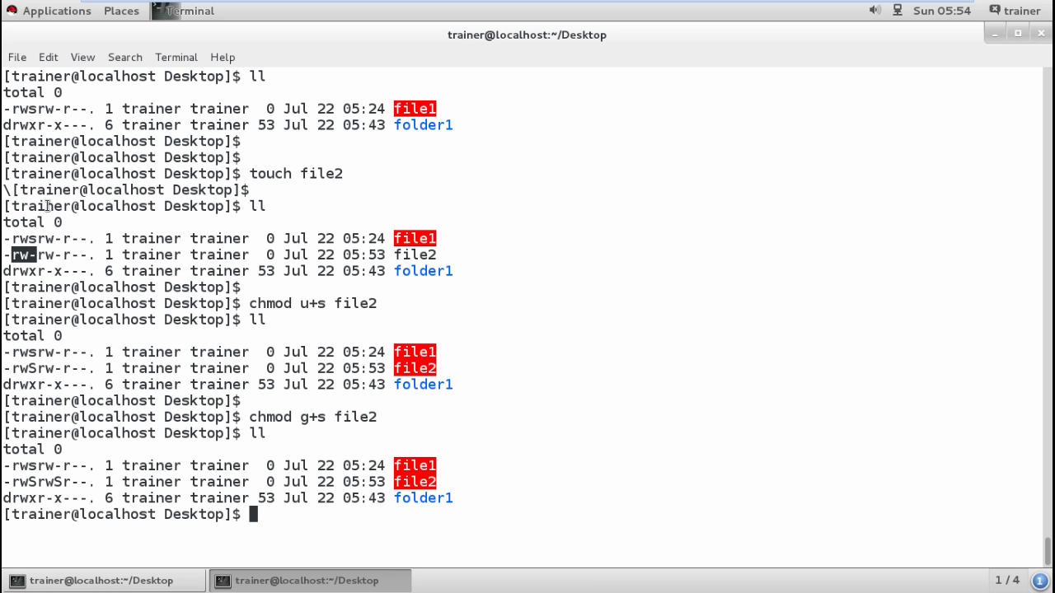
{"action": "mouse_move", "coordinate": [73, 312]}
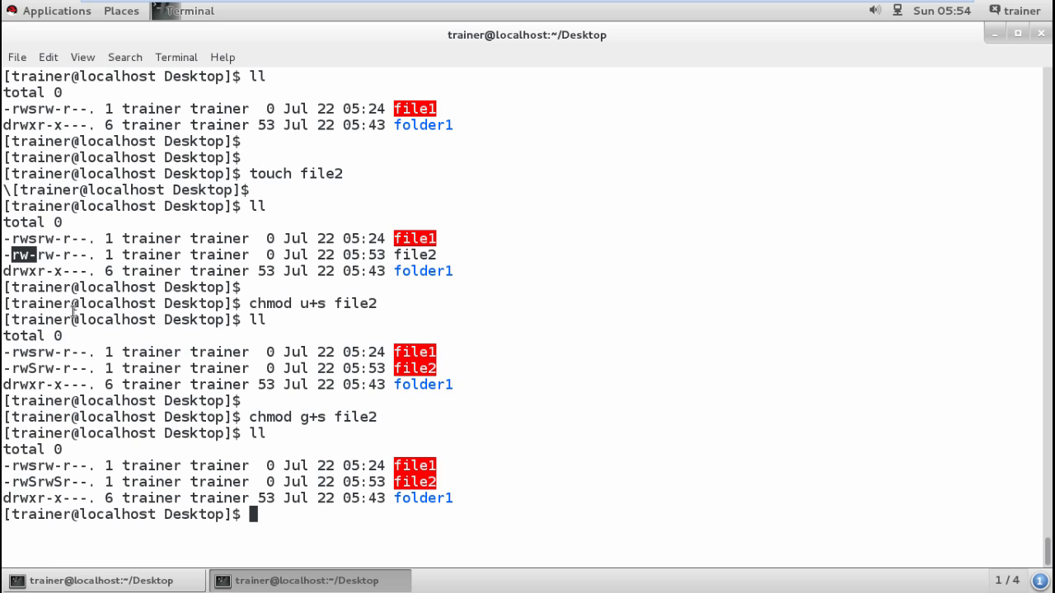
{"action": "mouse_move", "coordinate": [43, 251]}
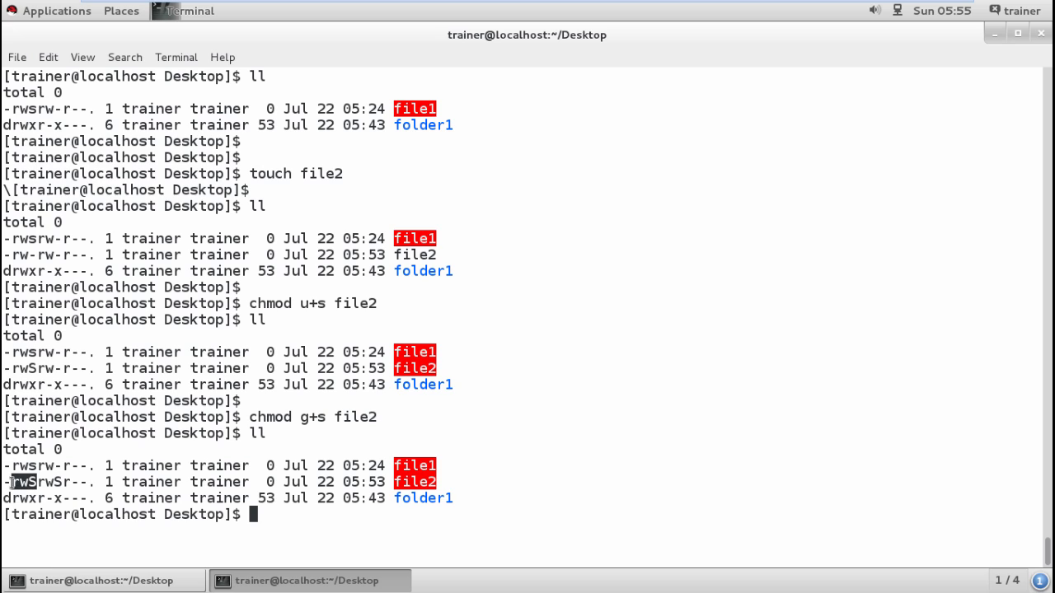
- Give the owner execute on file2 with chmod u+x, then verify -rwsrwSr--
{"action": "type", "text": "chm"}
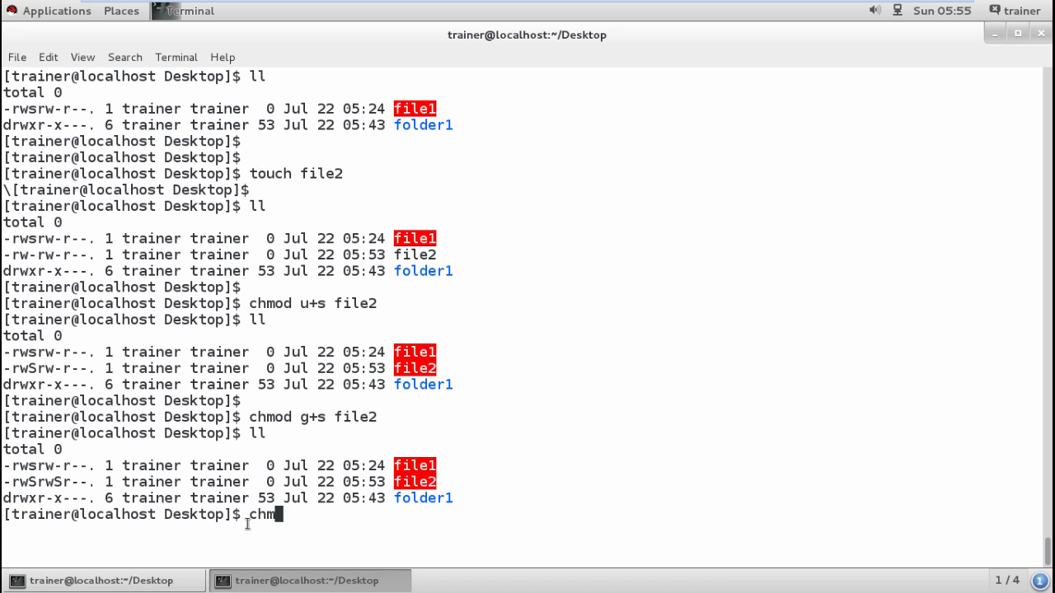
{"action": "type", "text": "od"}
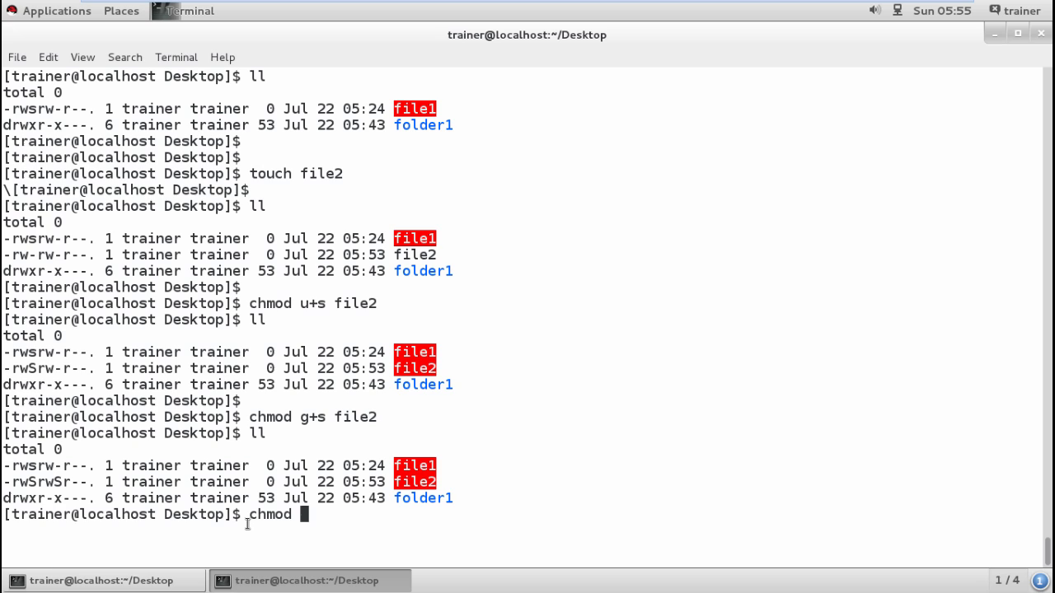
{"action": "type", "text": "u+"}
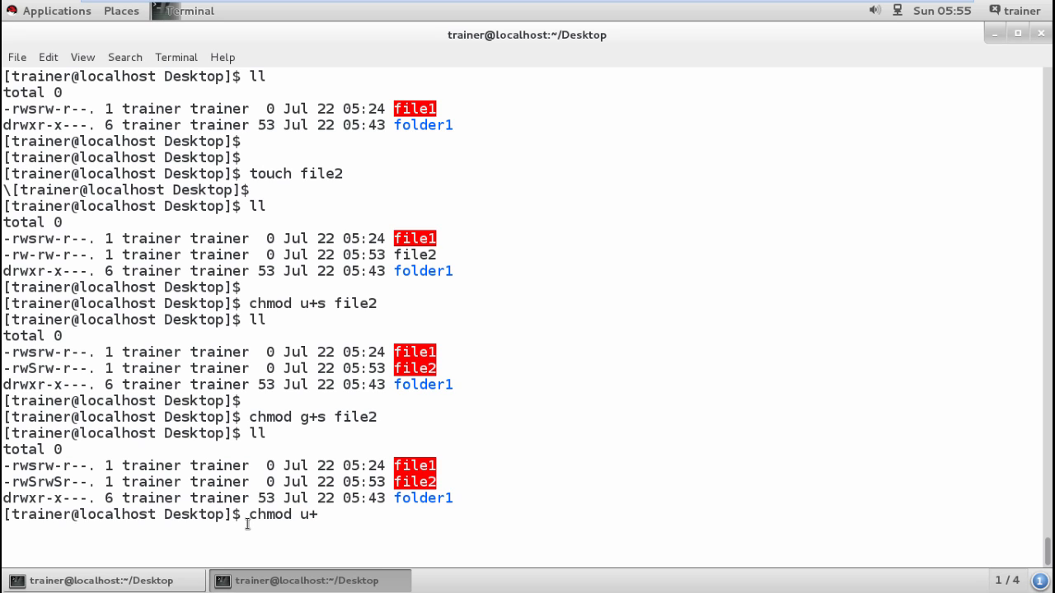
{"action": "type", "text": "x"}
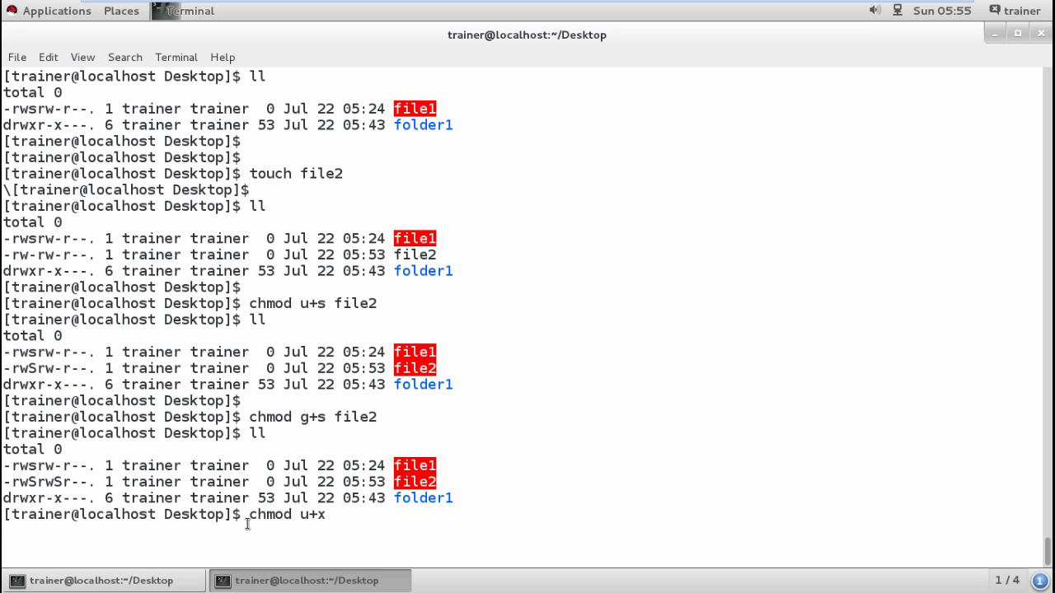
{"action": "type", "text": "file"}
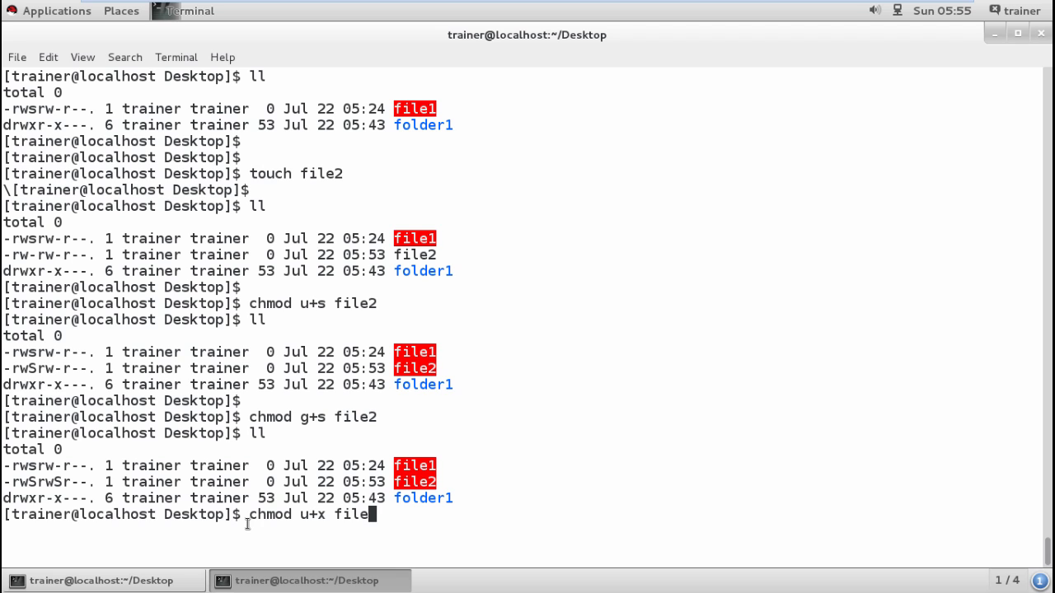
{"action": "key", "text": "Return"}
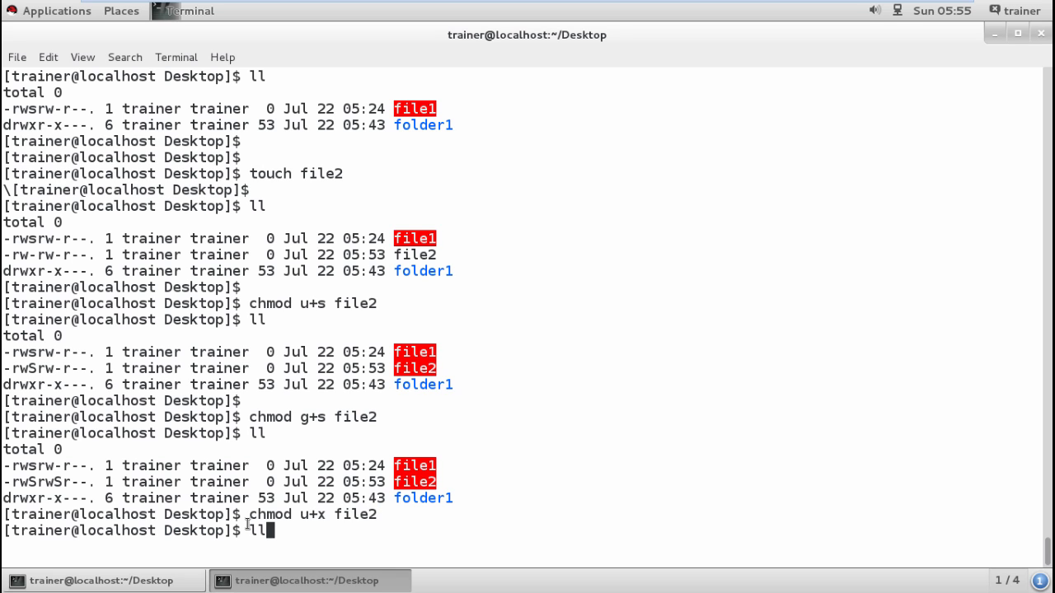
{"action": "key", "text": "Return"}
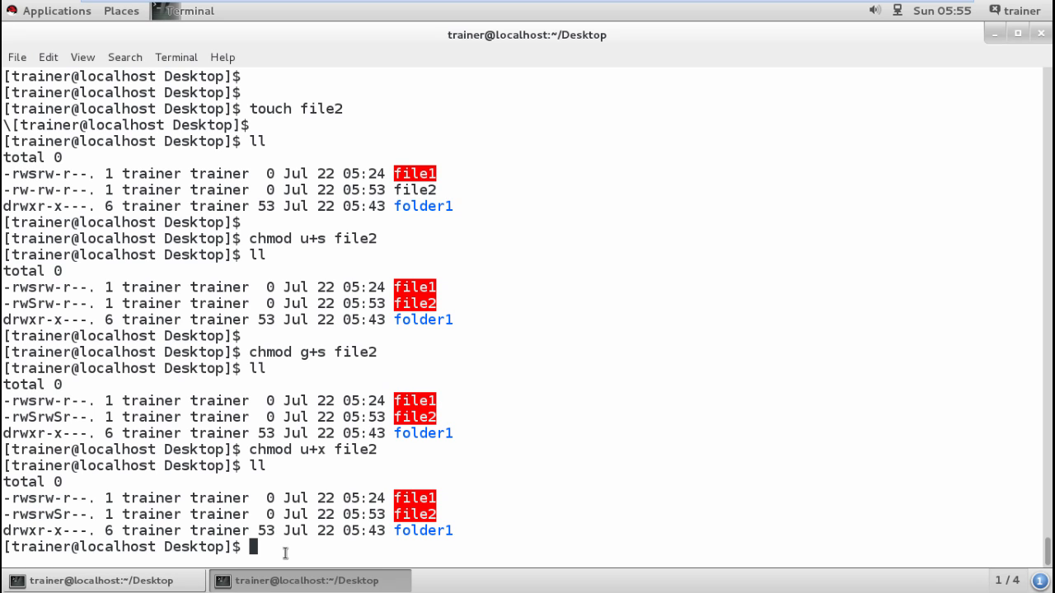
- Give the group execute on file2 with chmod g+x, yielding -rwsrwsr--
{"action": "type", "text": "chmod"}
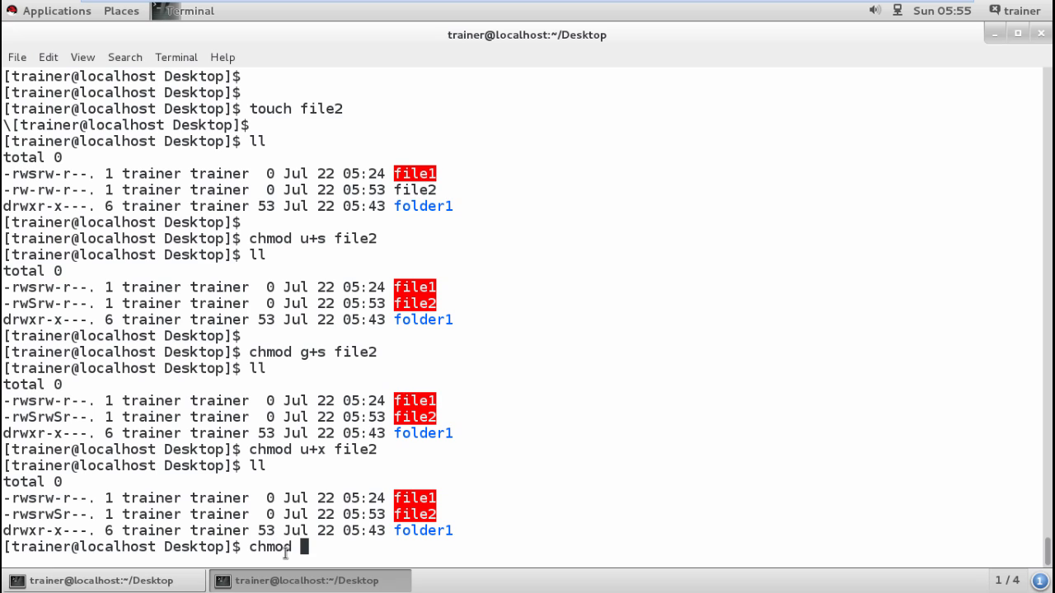
{"action": "type", "text": "g+x"}
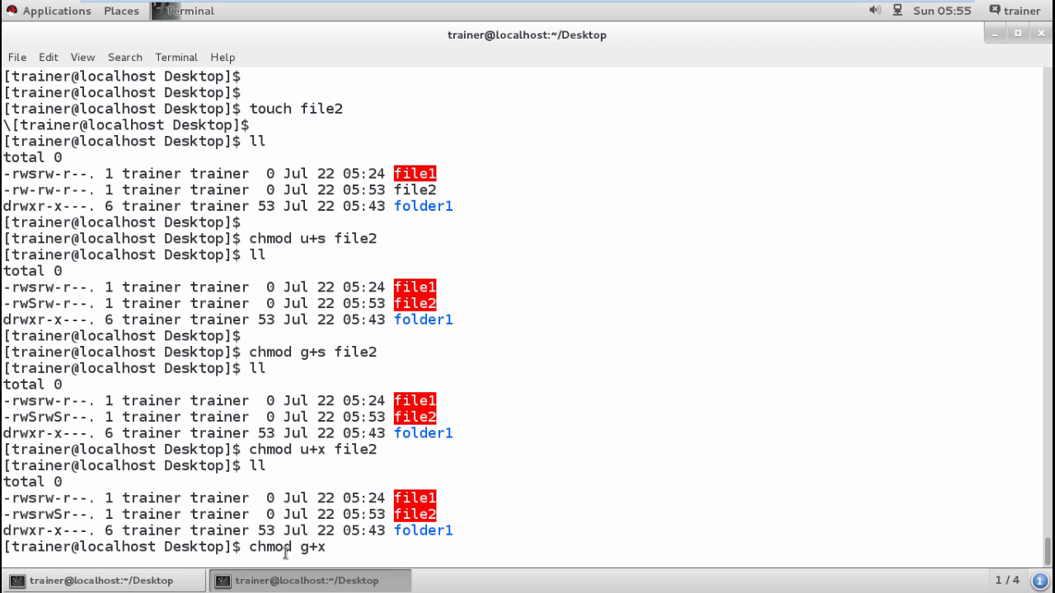
{"action": "key", "text": "Return"}
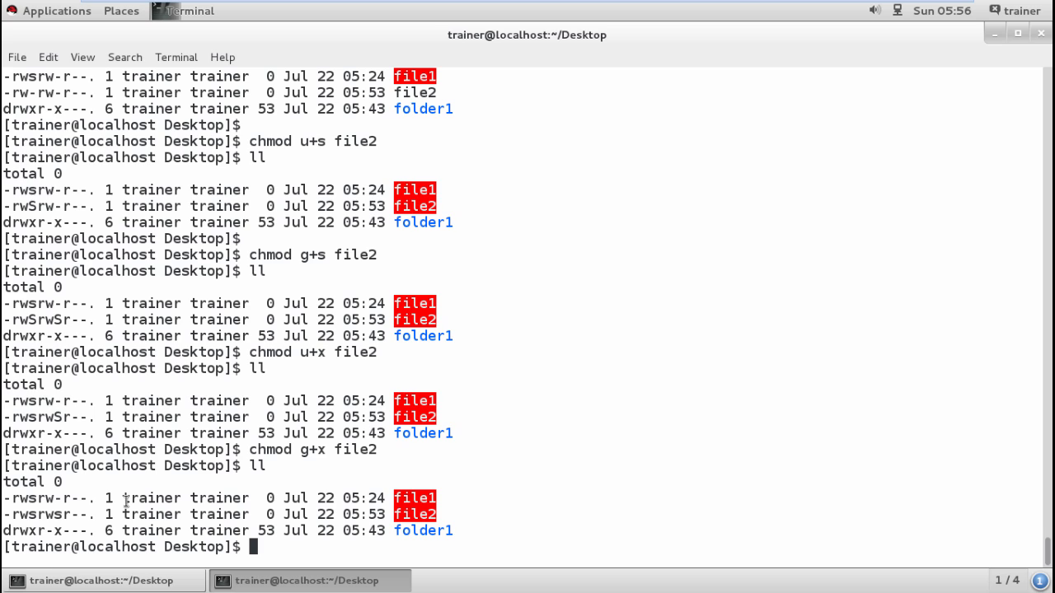
- Strip the SUID and SGID bits from file2 with chmod u-s,g-s
{"action": "type", "text": "chmod"}
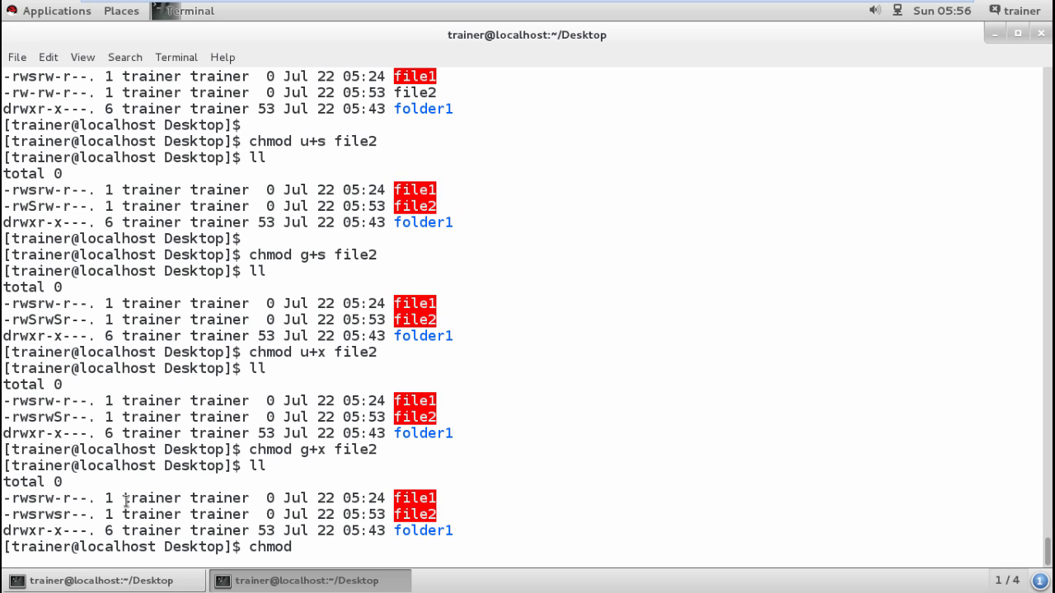
{"action": "type", "text": "u-s"}
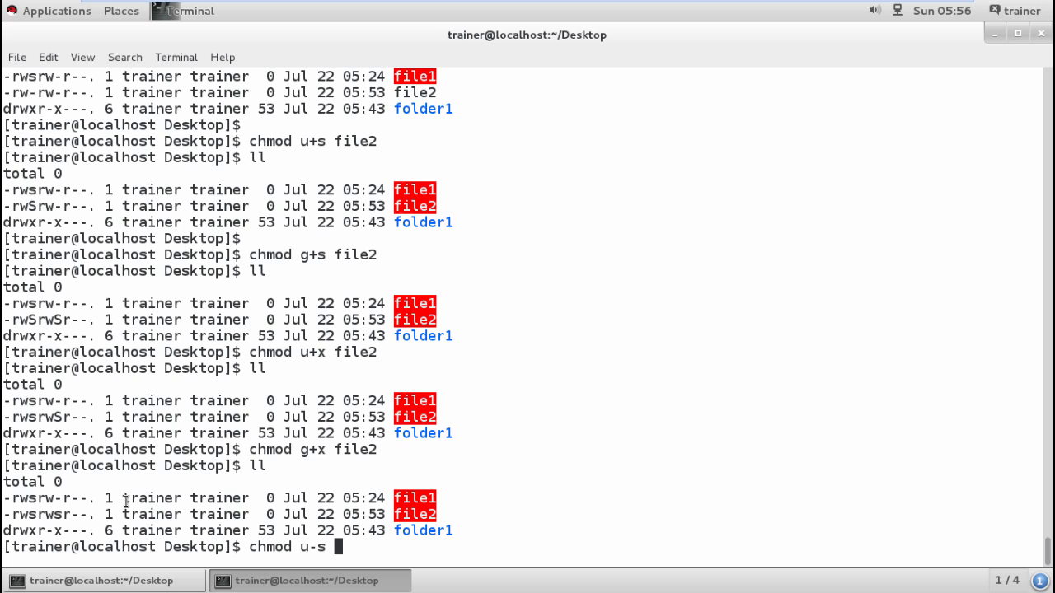
{"action": "type", "text": ",g"}
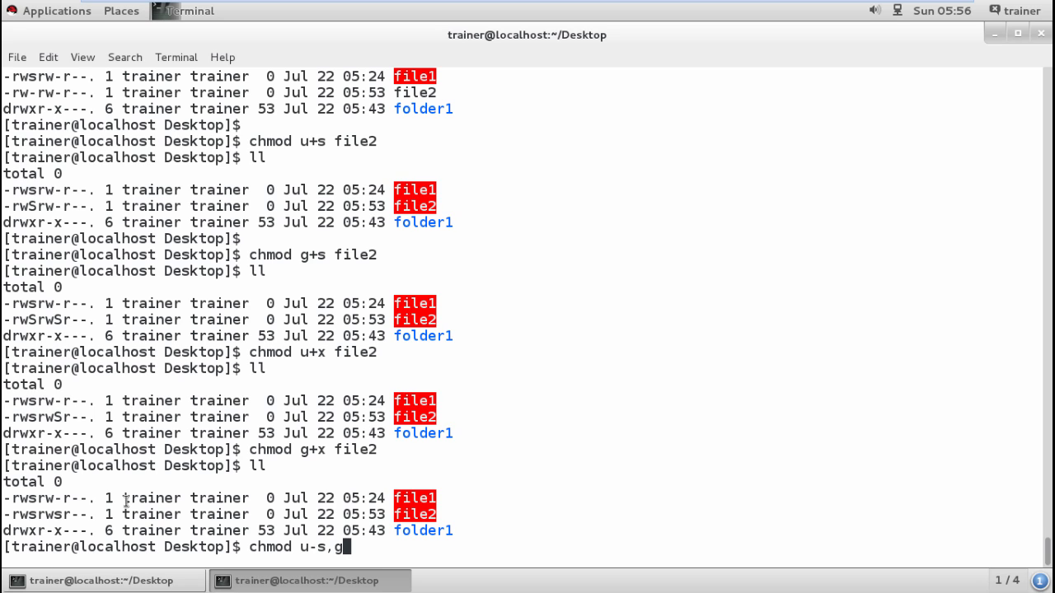
{"action": "type", "text": "-s f"}
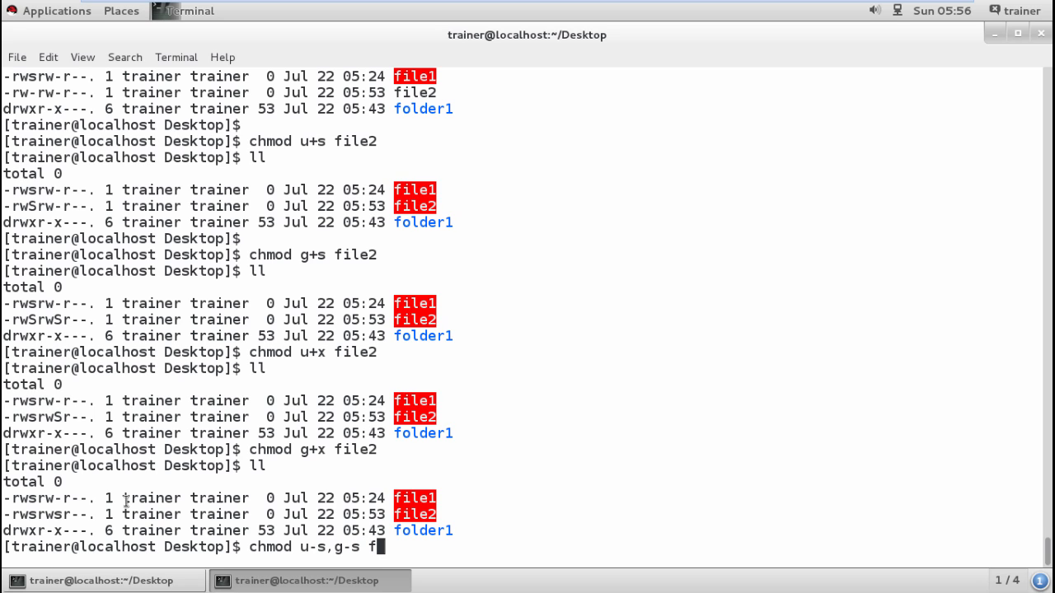
{"action": "key", "text": "Return"}
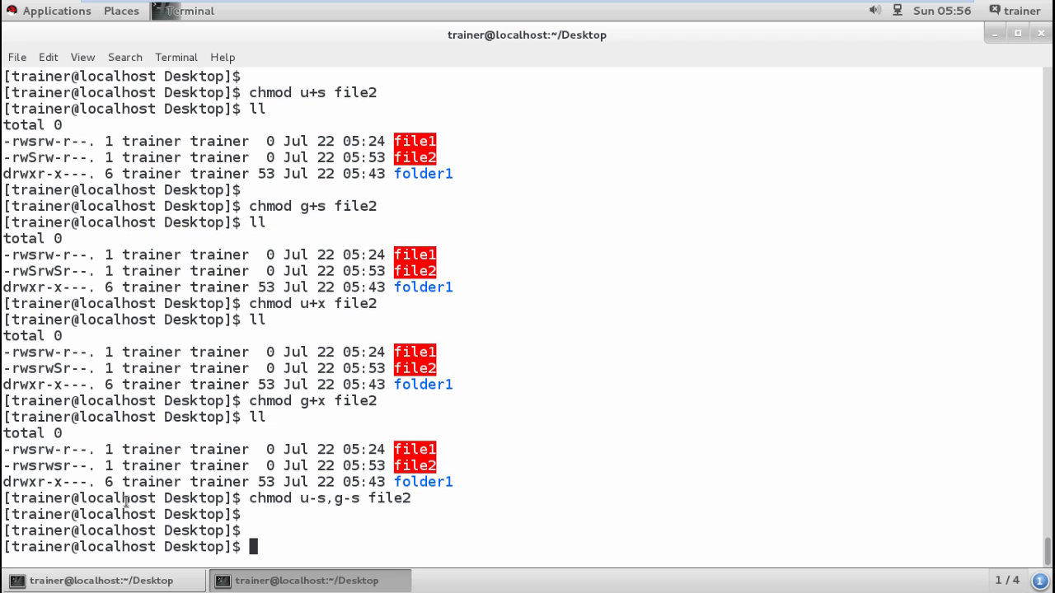